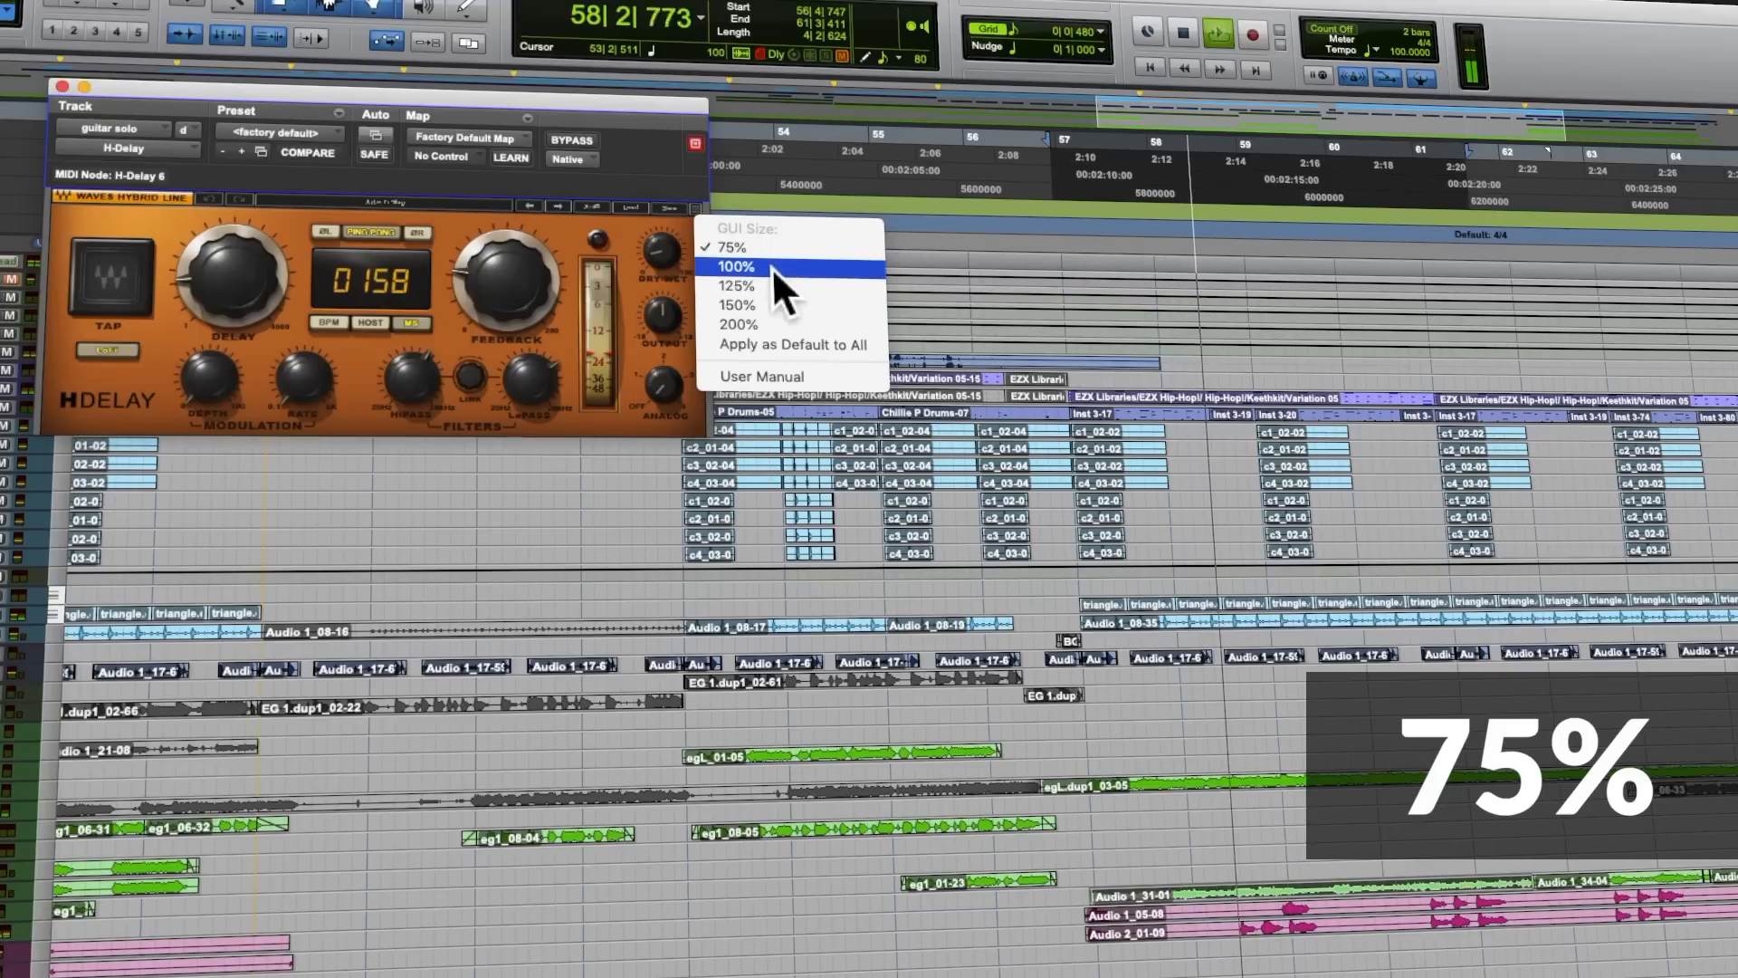
Set the H-Delay GUI size to 100%, then enlarge it to 125%.
left_click(733, 266)
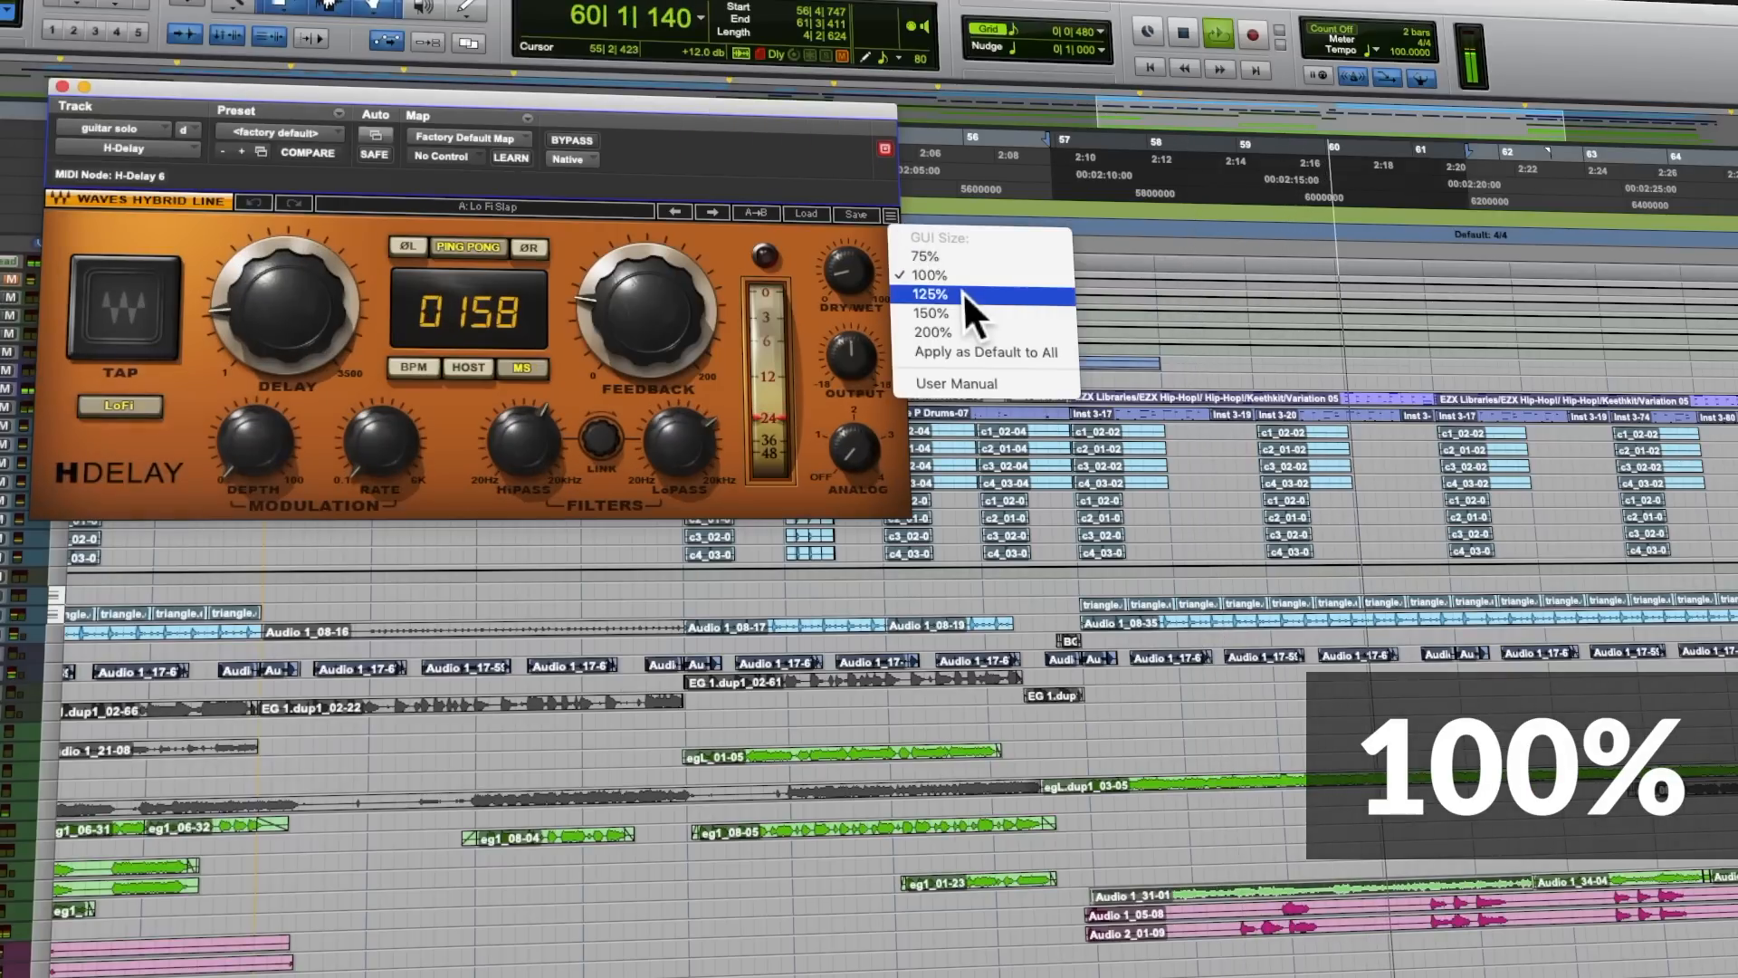
left_click(933, 313)
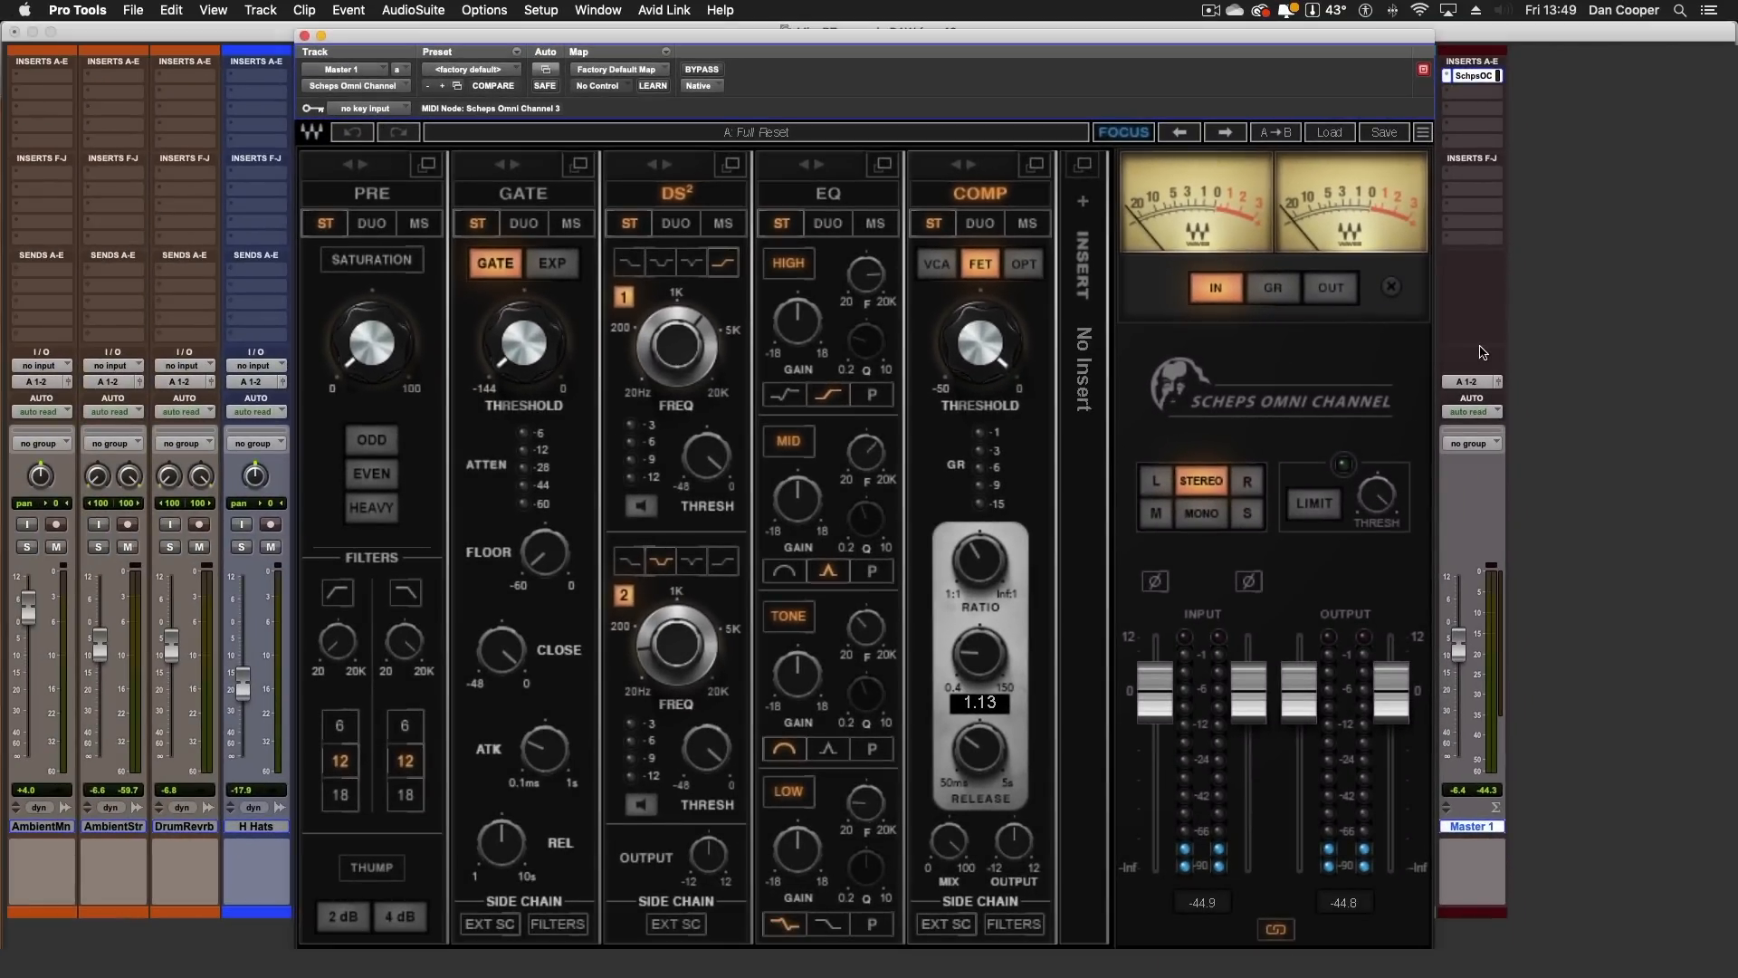
Close Scheps Omni Channel and remove it from the Master track insert.
left_click(308, 36)
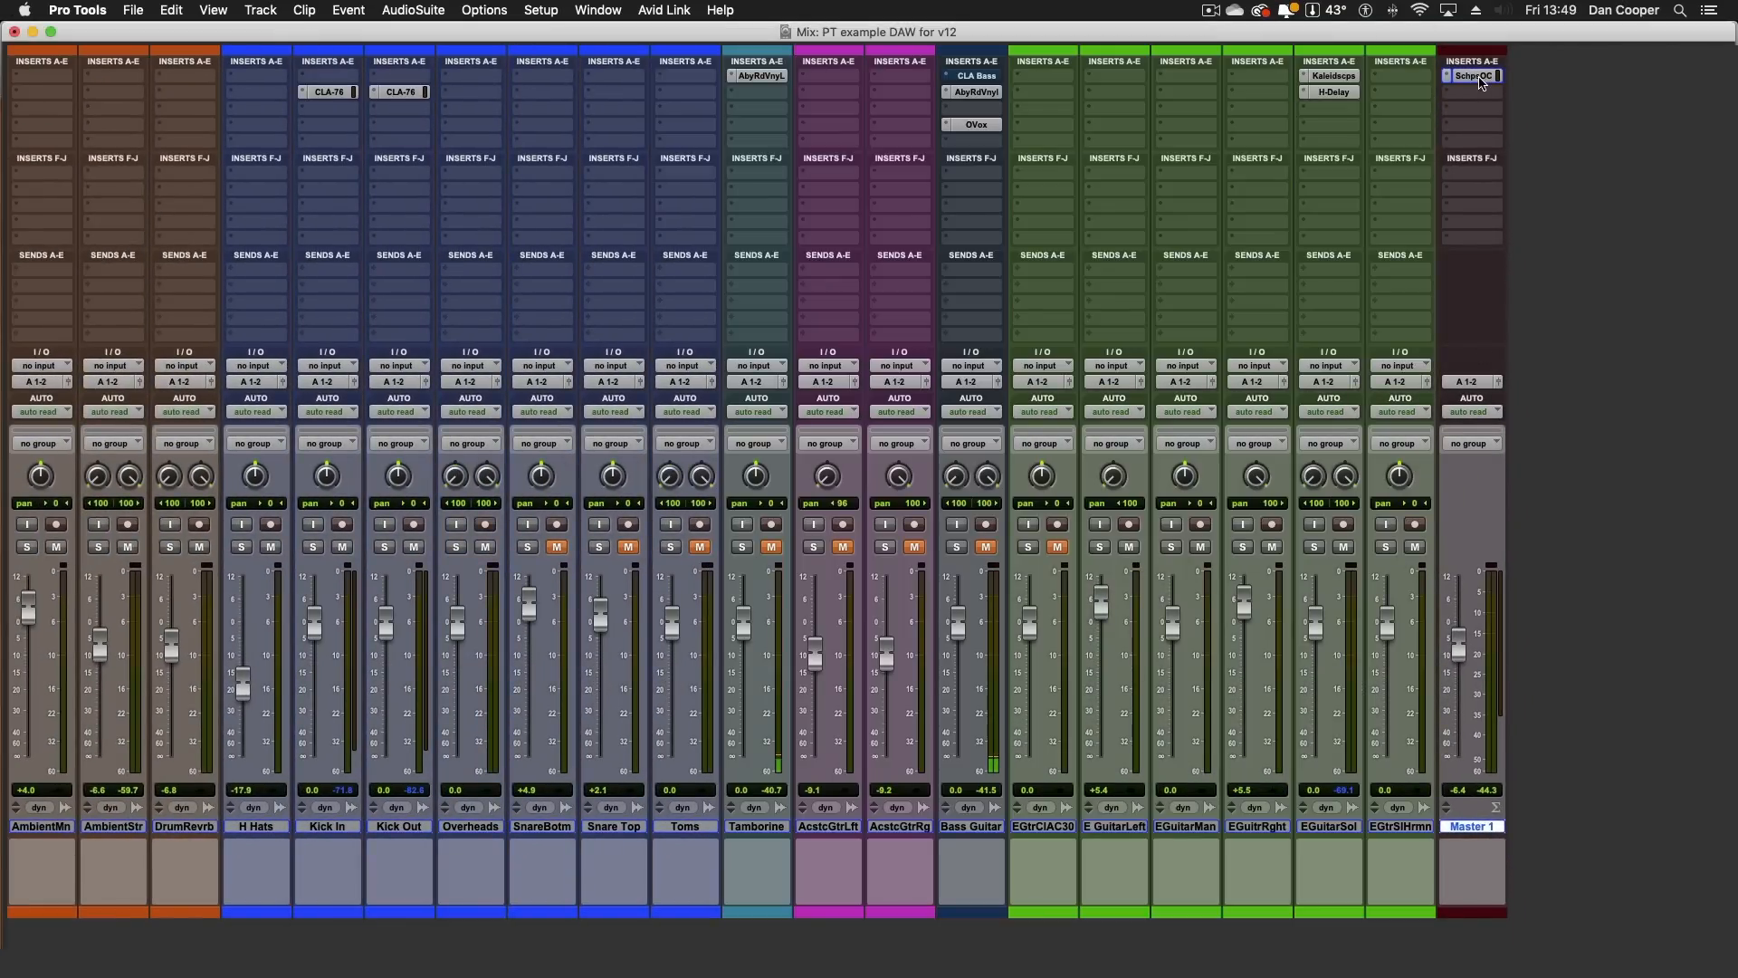
left_click(1472, 76)
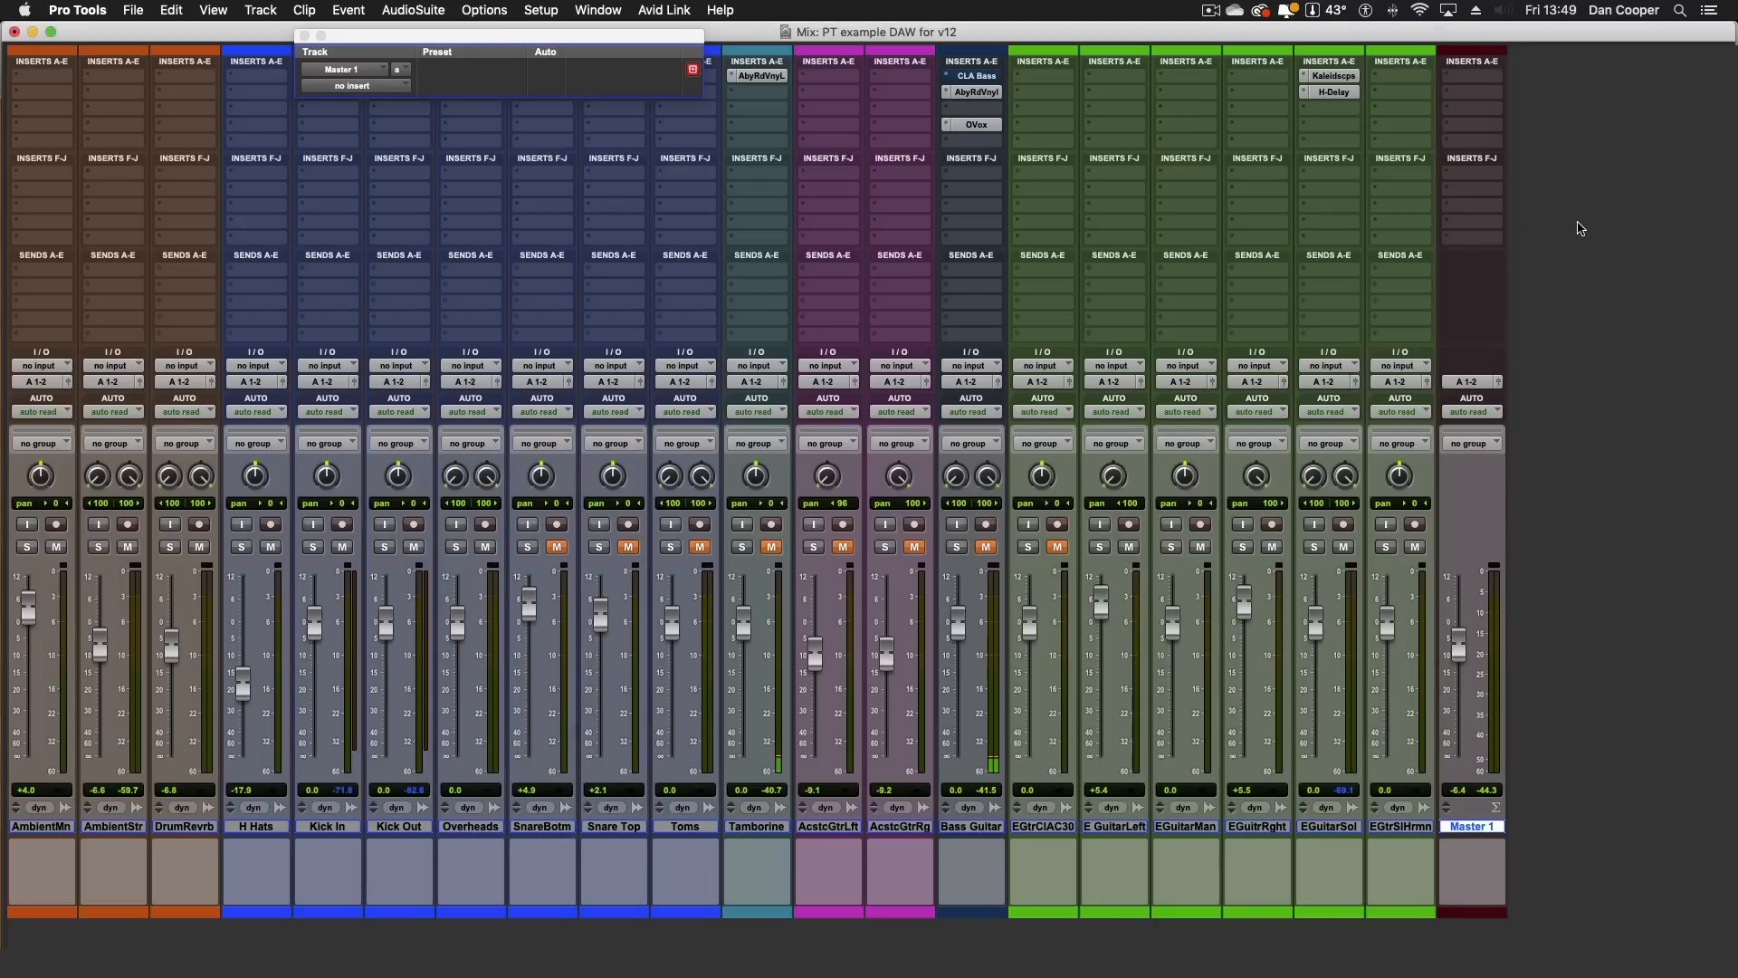
In Waves Central, install the selected GTR Solo and Mercury + Studio Classics products.
left_click(351, 85)
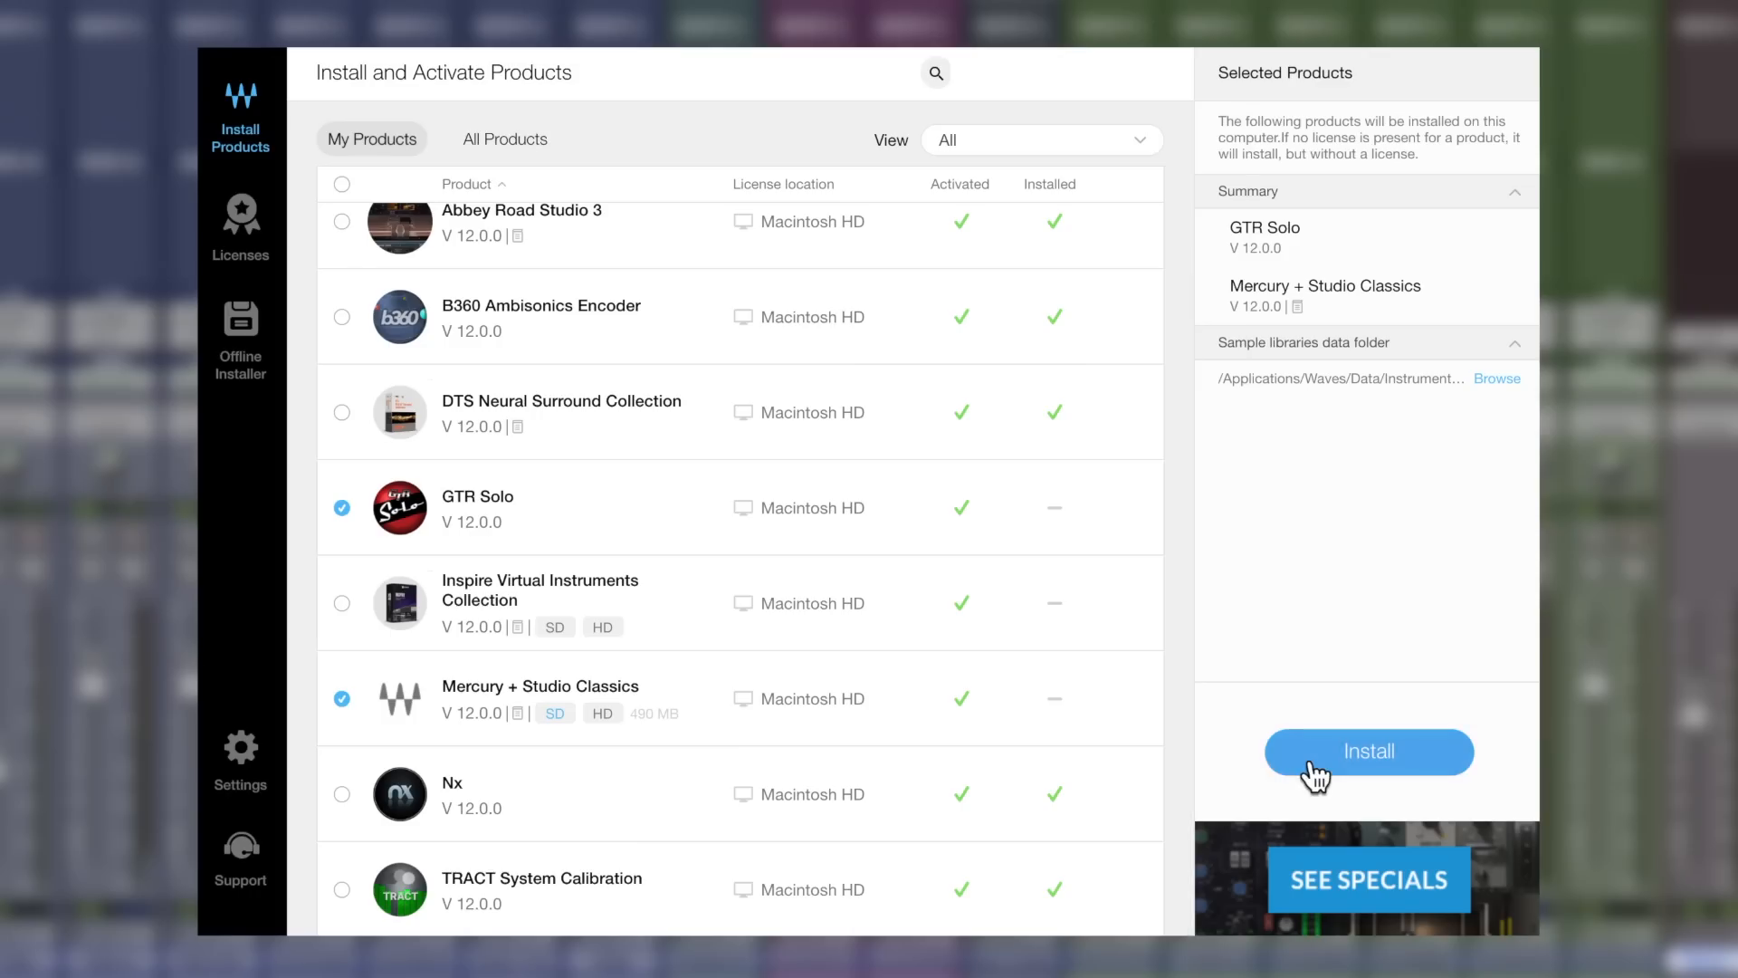
left_click(1369, 751)
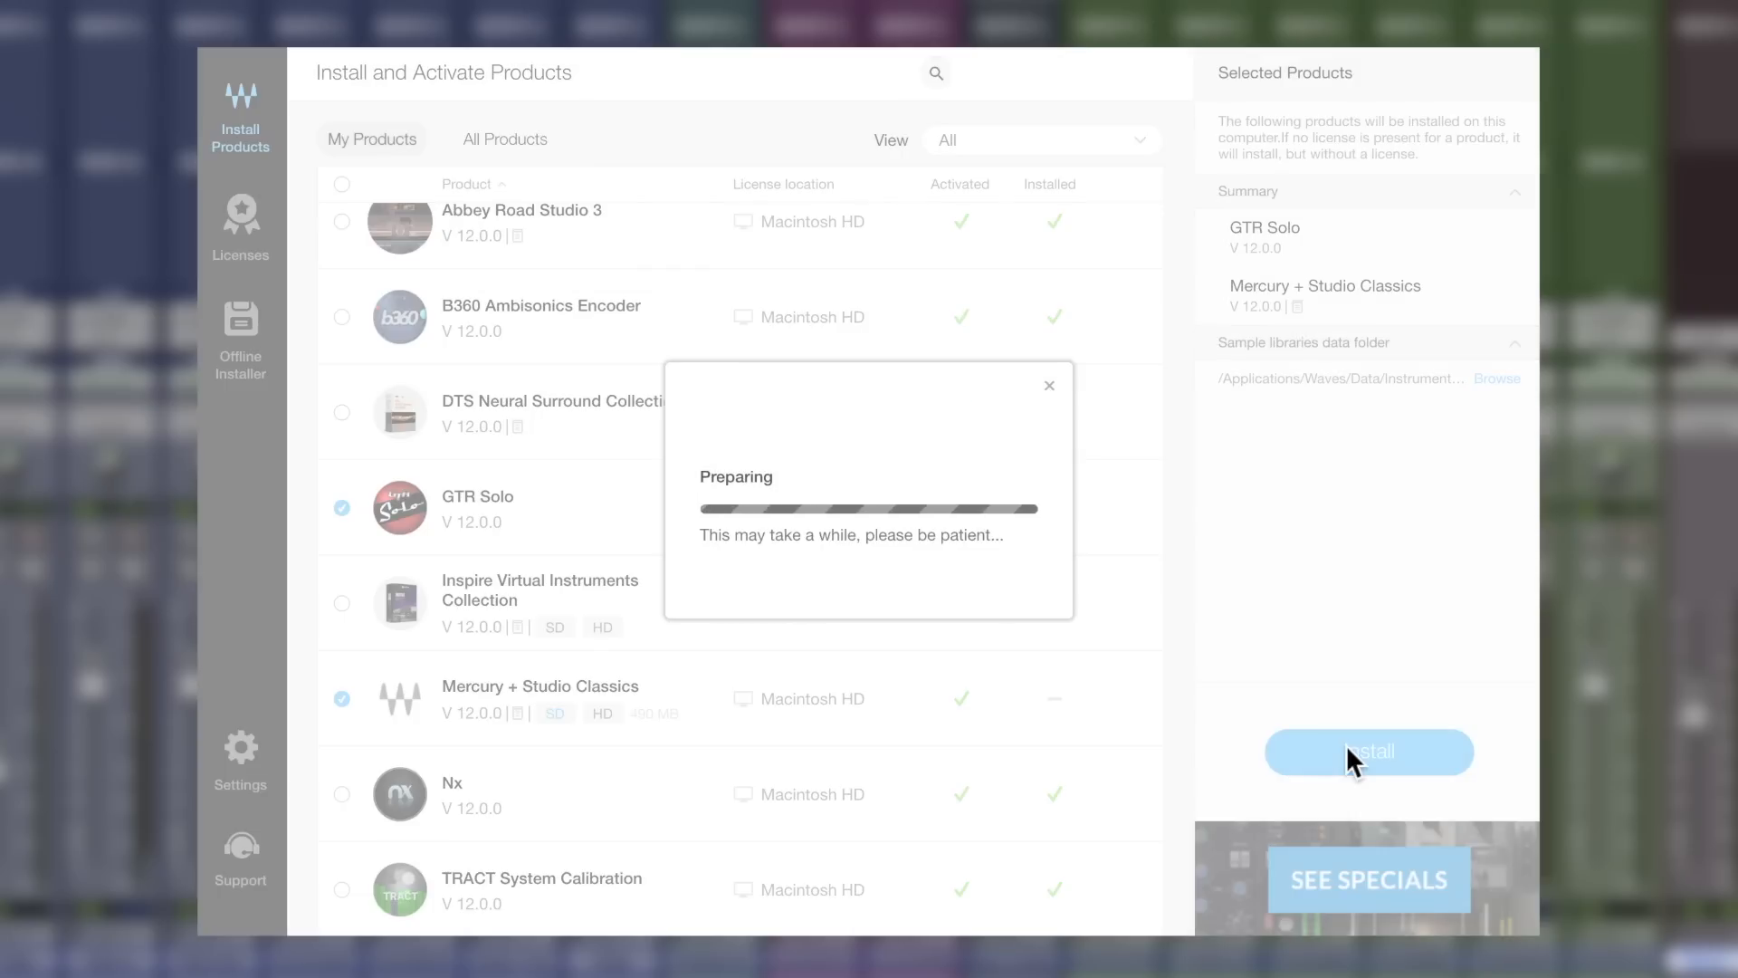